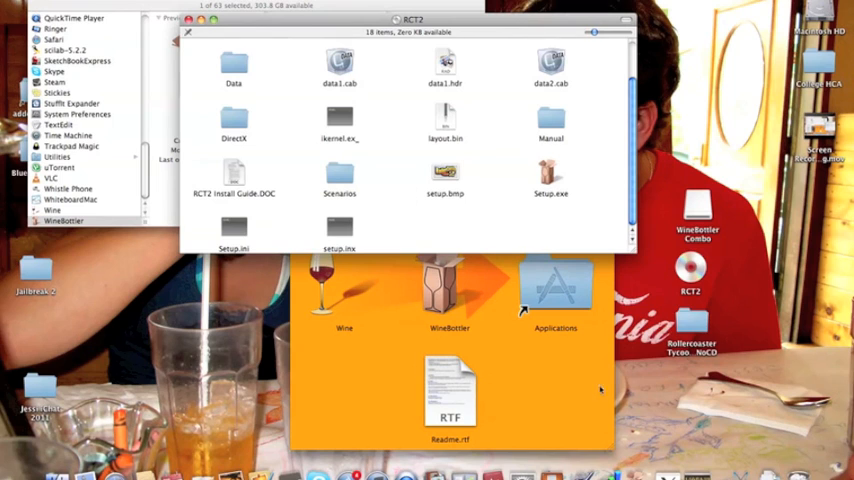
Leave only the WineBottler Combo image and the game disc windows open in Finder
left_click(12, 6)
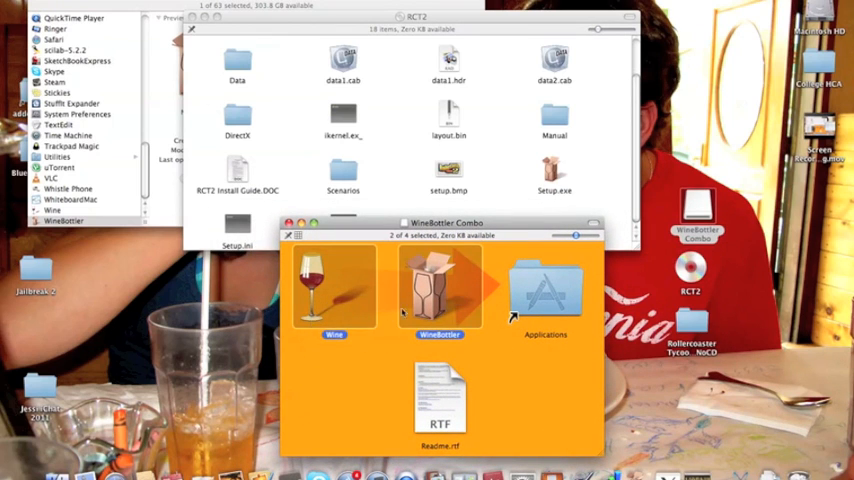
mouse_move(356, 292)
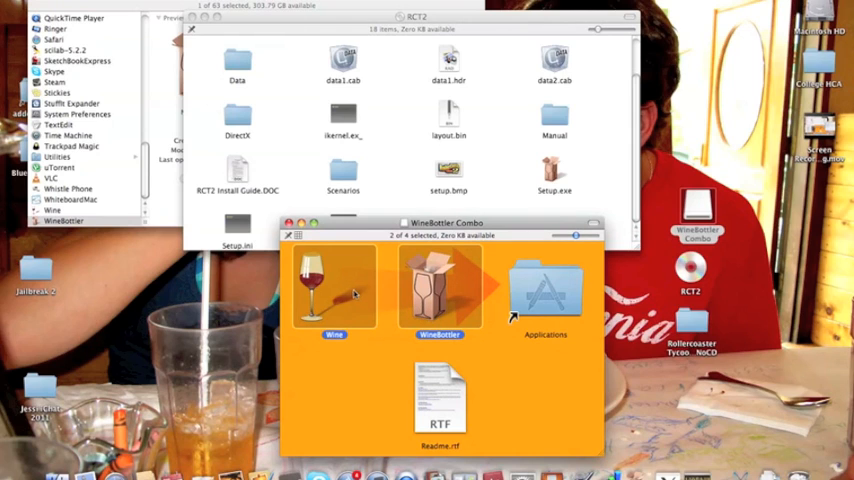
mouse_move(340, 352)
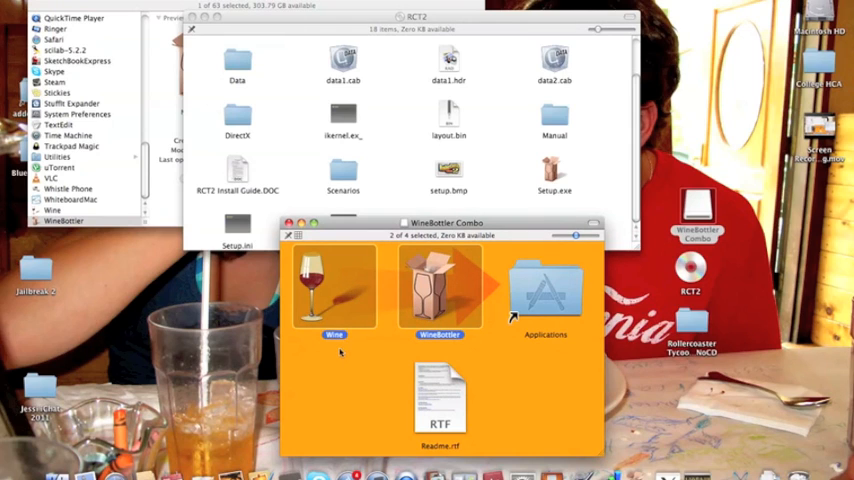
left_click(334, 284)
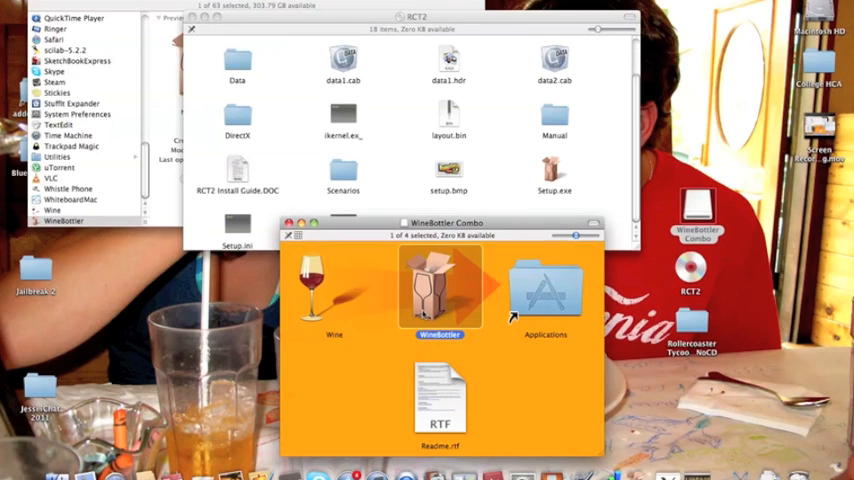
mouse_move(408, 348)
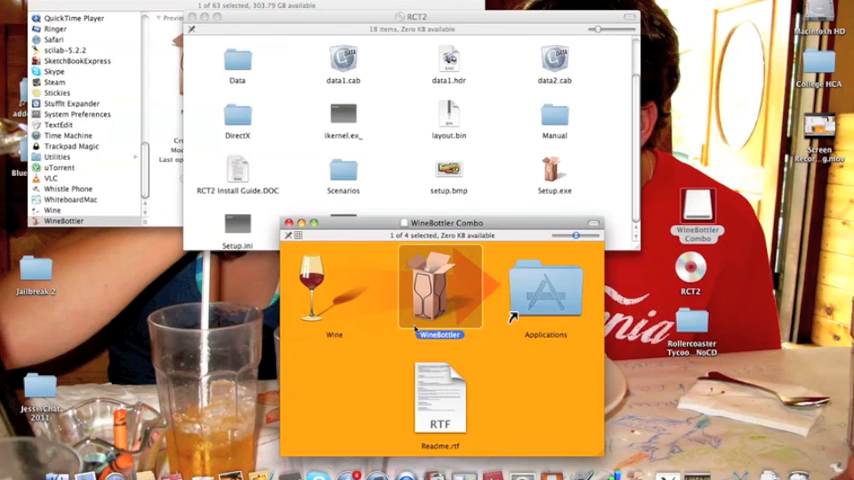
left_click(334, 284)
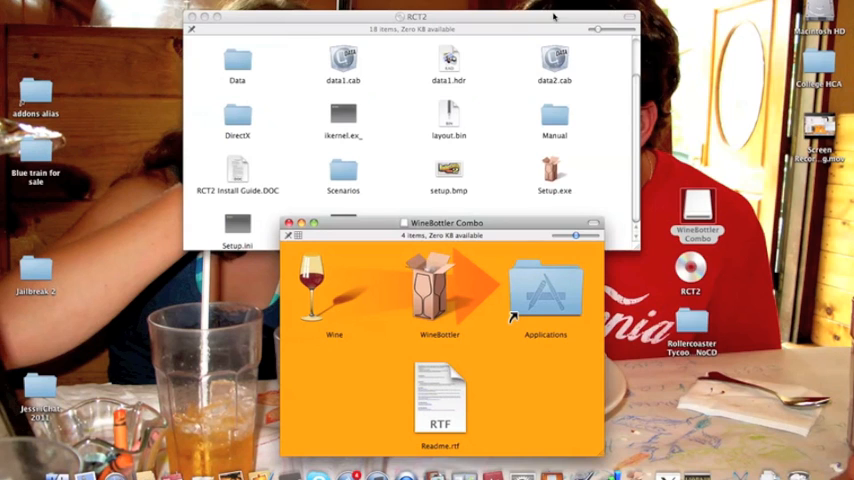
Launch WineBottler from the WineBottler Combo disk image
left_click(440, 290)
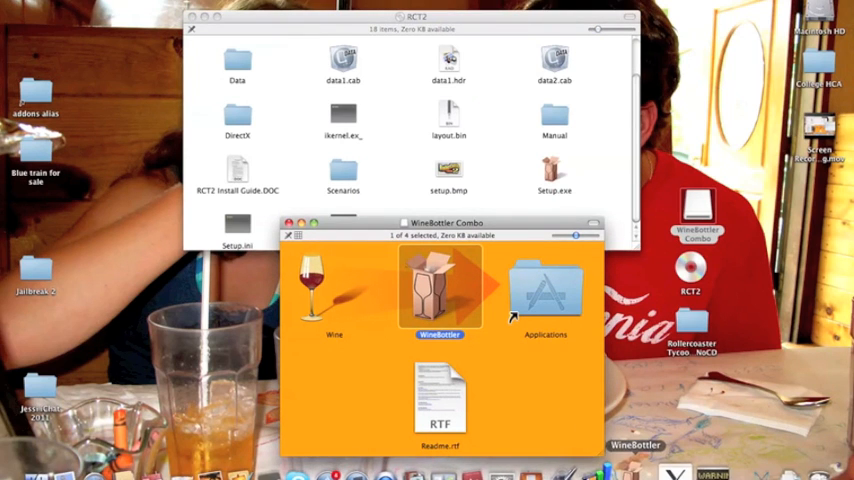
double_click(440, 284)
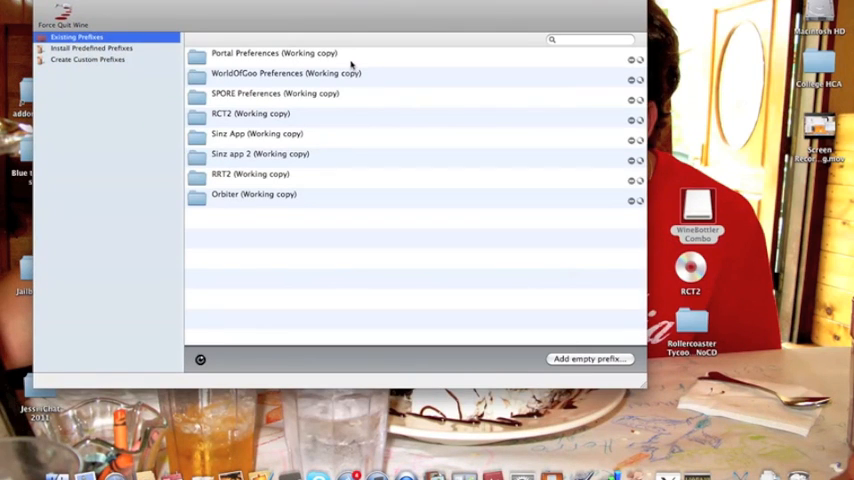
mouse_move(436, 88)
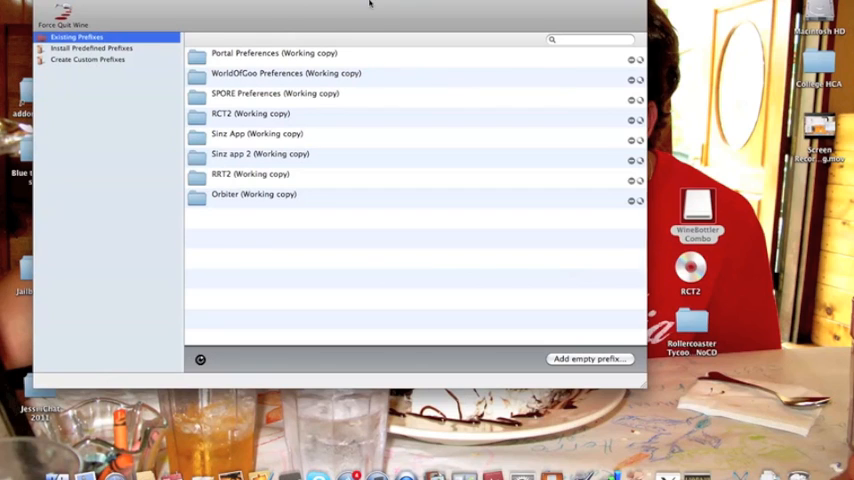
Look through the existing prefixes (SPORE, Orbiter, RRT2, Sinz app 2, RCT2), then go to Create Custom Prefixes
left_click(284, 72)
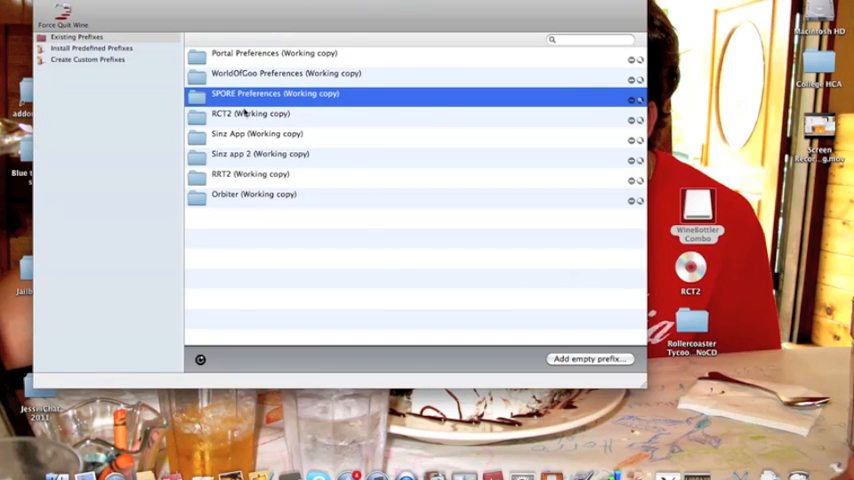
left_click(252, 194)
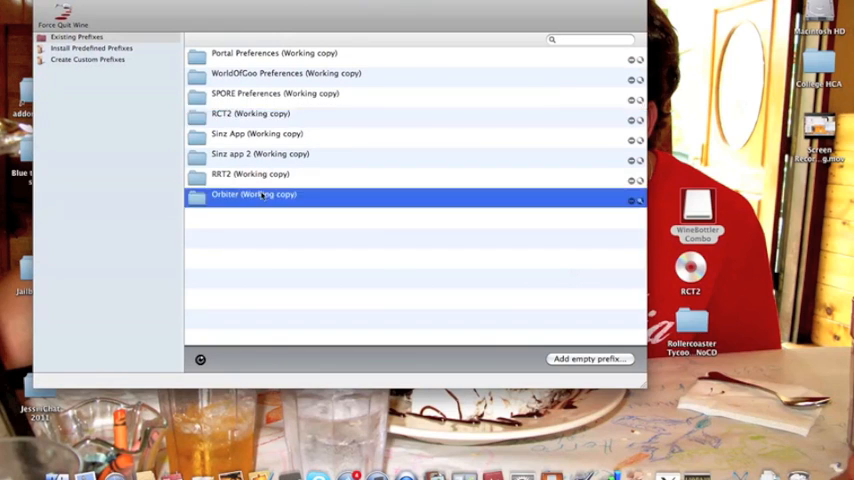
left_click(250, 174)
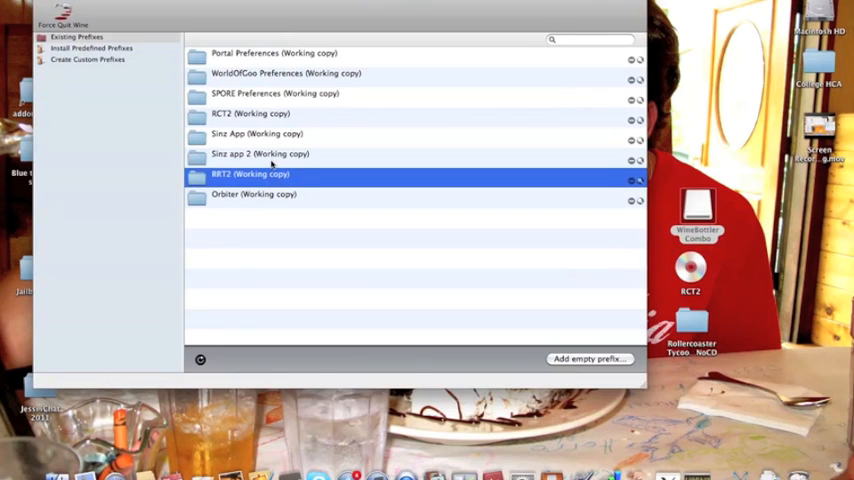
left_click(260, 152)
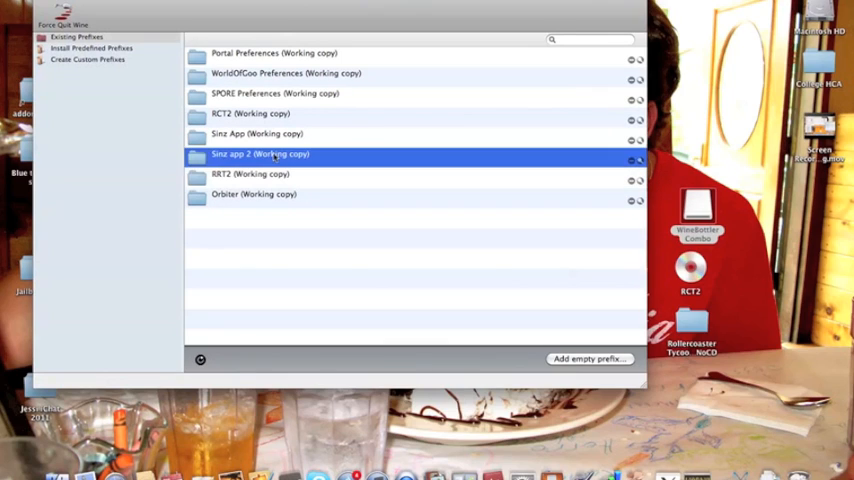
left_click(250, 112)
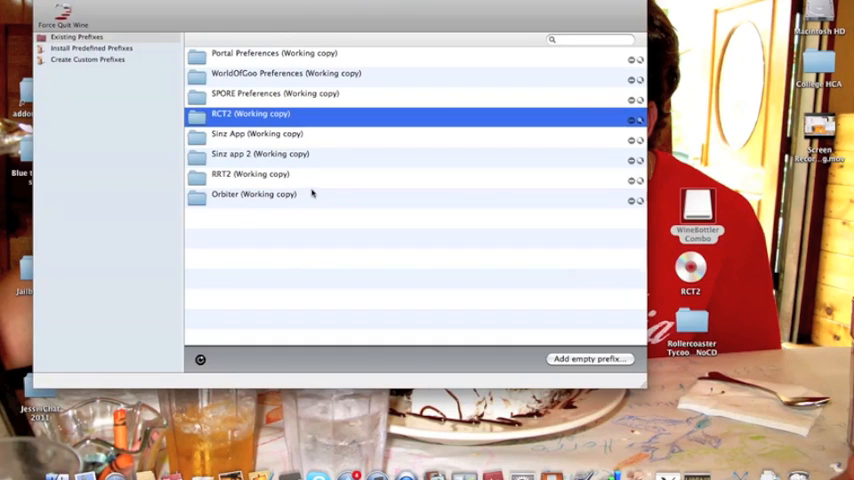
left_click(260, 152)
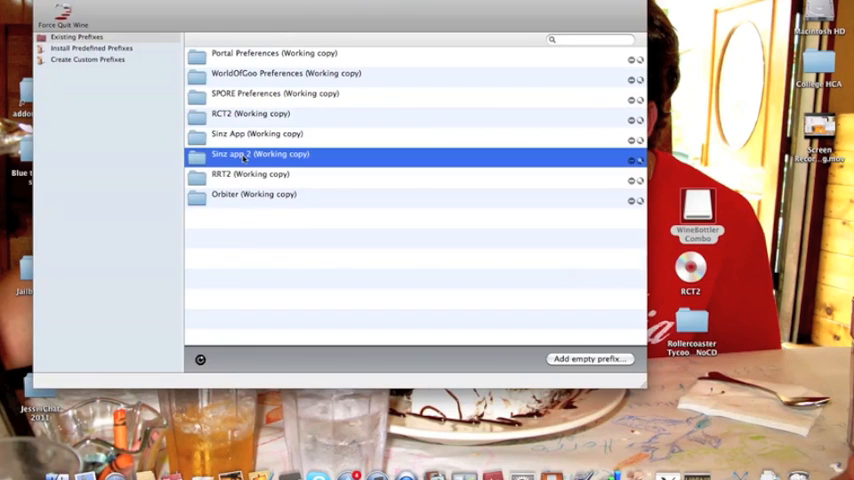
left_click(250, 174)
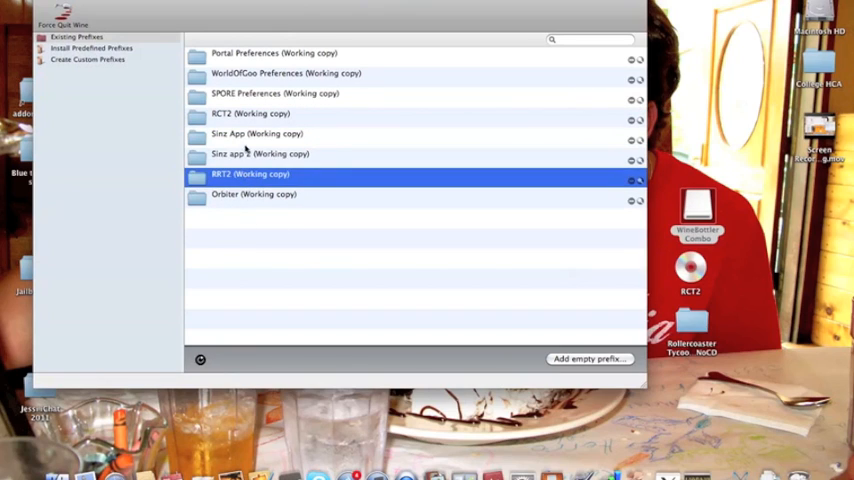
left_click(252, 194)
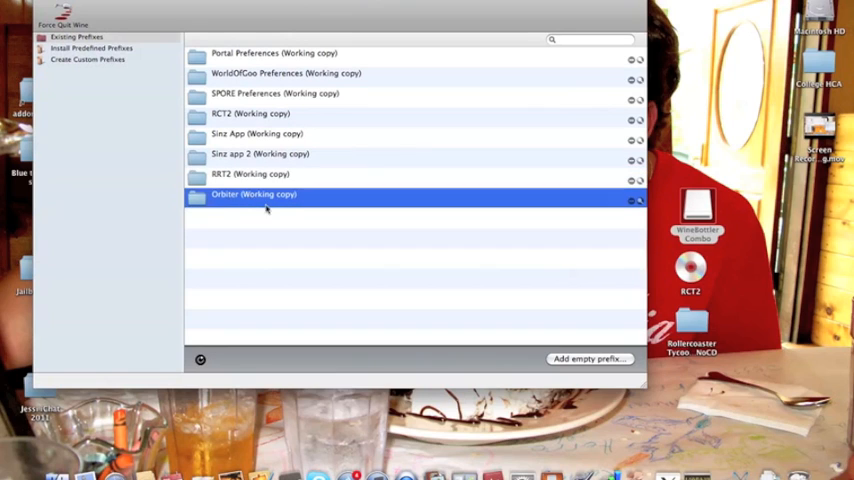
left_click(88, 60)
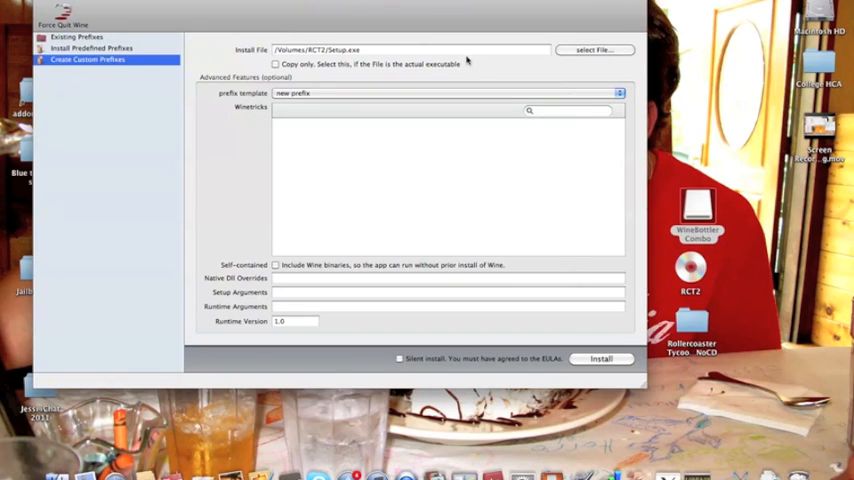
mouse_move(584, 64)
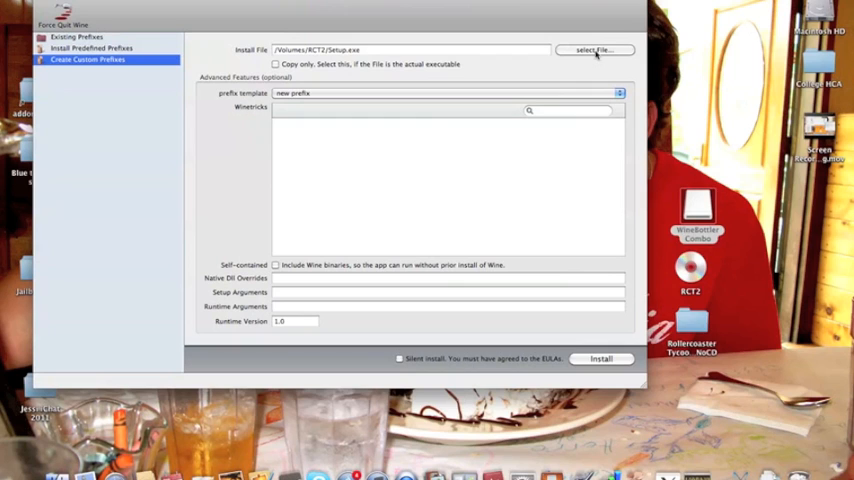
Point the custom prefix's install file to Autorun.exe on the RCT2 disc
left_click(596, 50)
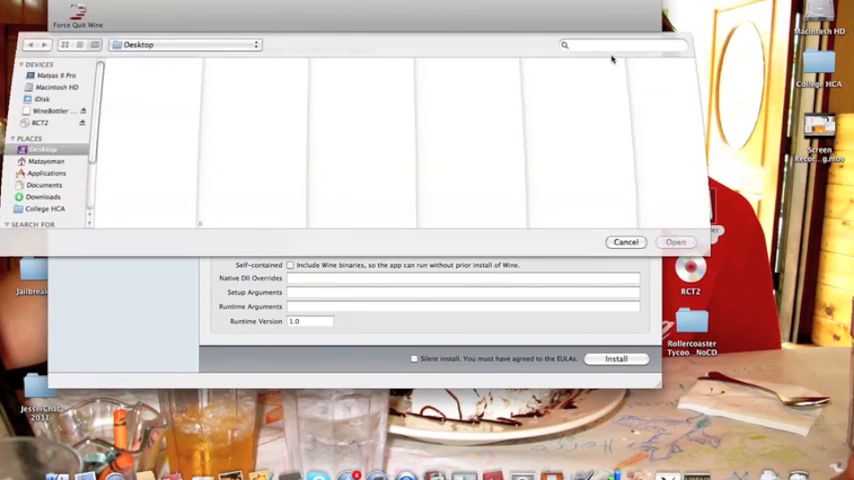
left_click(32, 122)
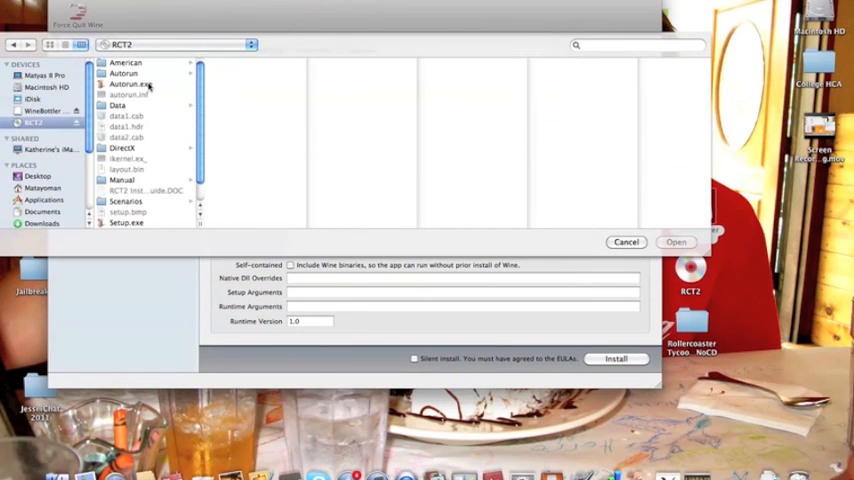
left_click(130, 84)
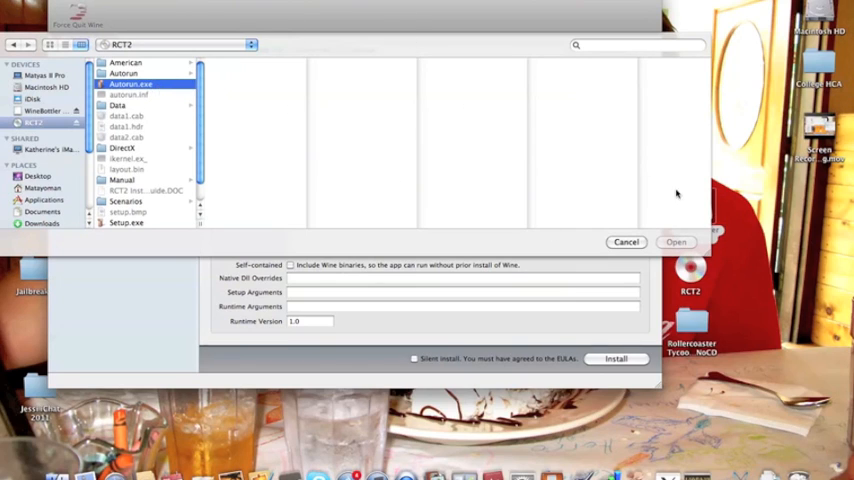
left_click(130, 84)
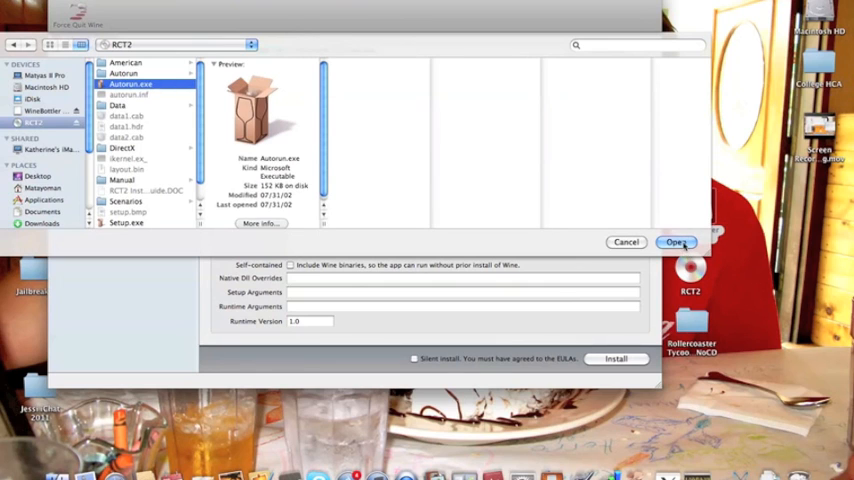
left_click(676, 242)
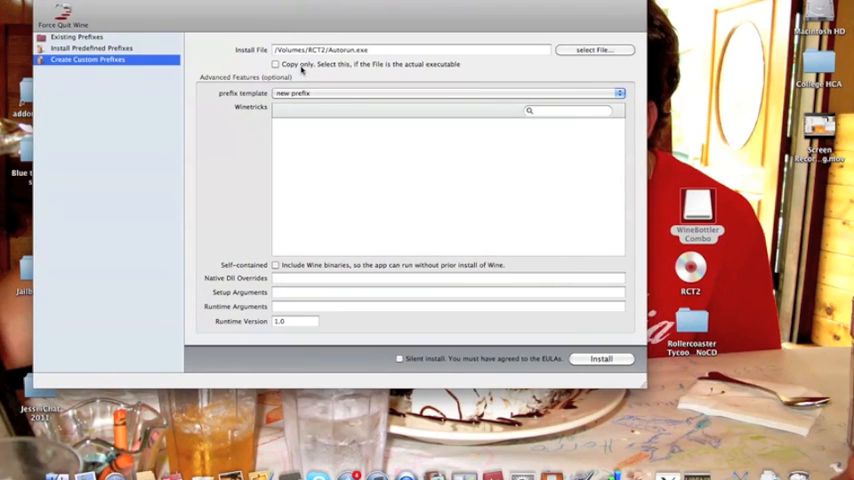
mouse_move(454, 160)
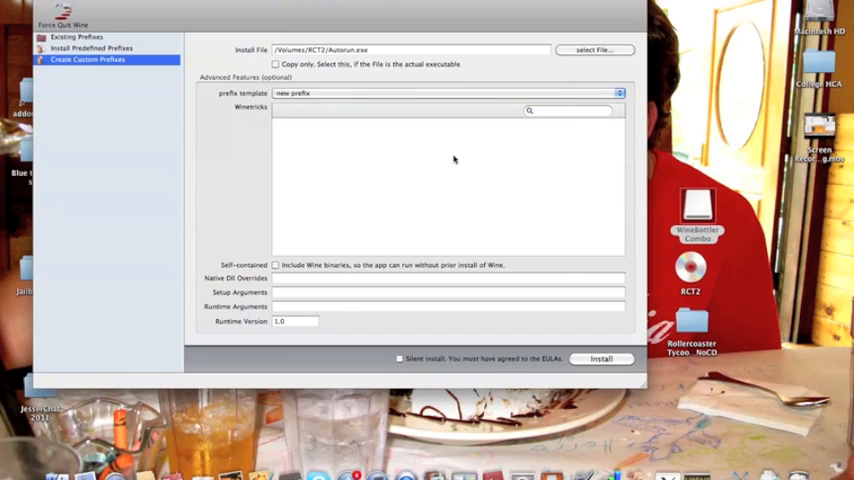
mouse_move(410, 184)
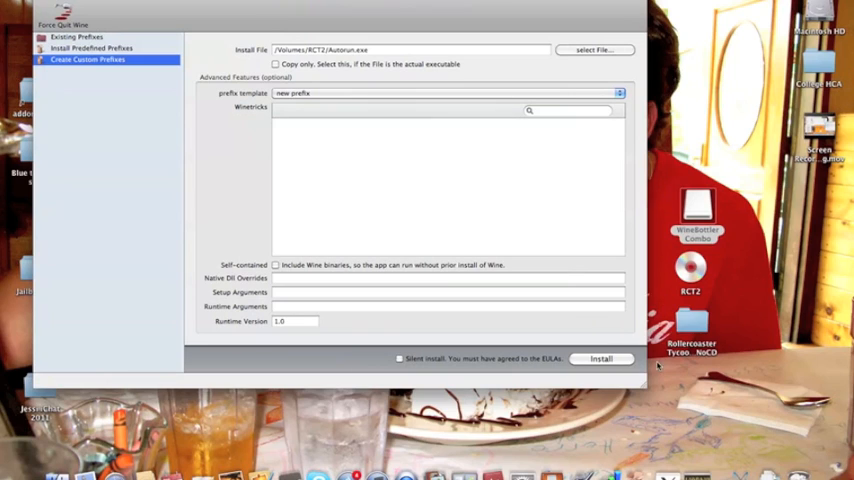
Save the wrapper as RCT2.app on the Desktop and begin building the prefix
left_click(594, 50)
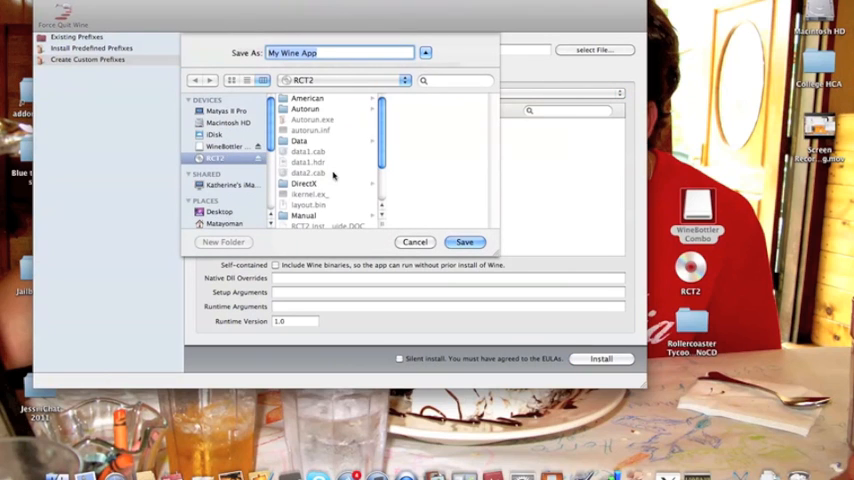
left_click(220, 212)
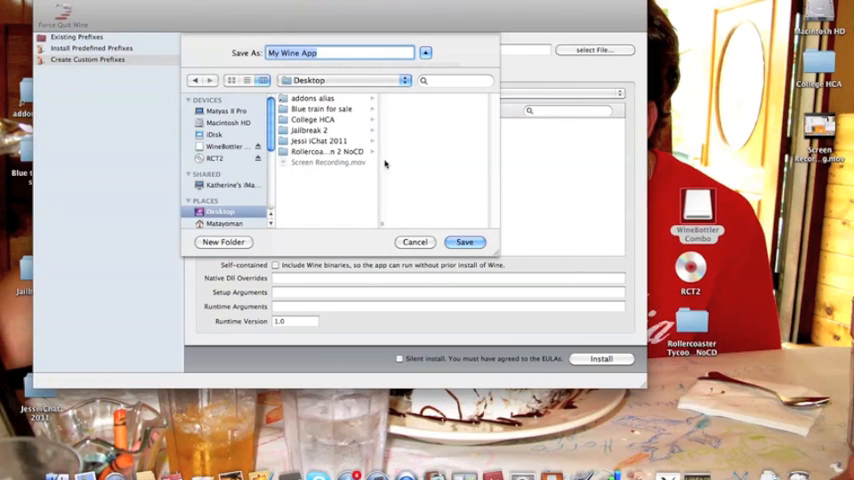
type("RCT2")
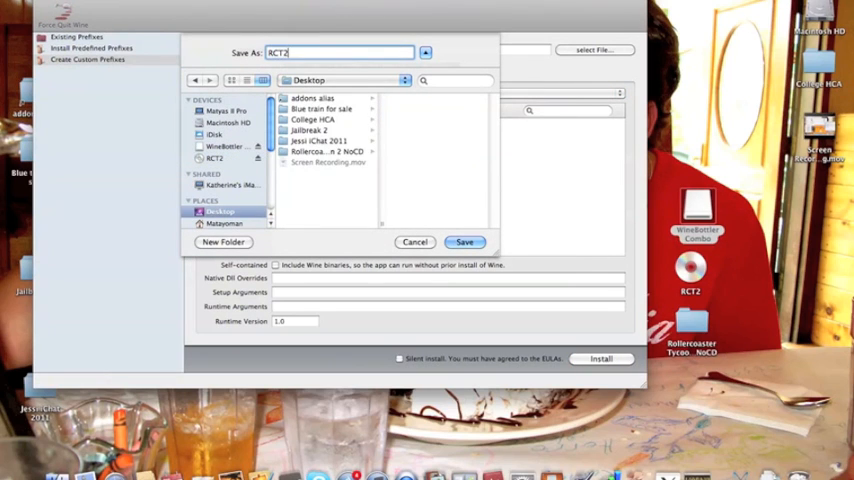
left_click(466, 242)
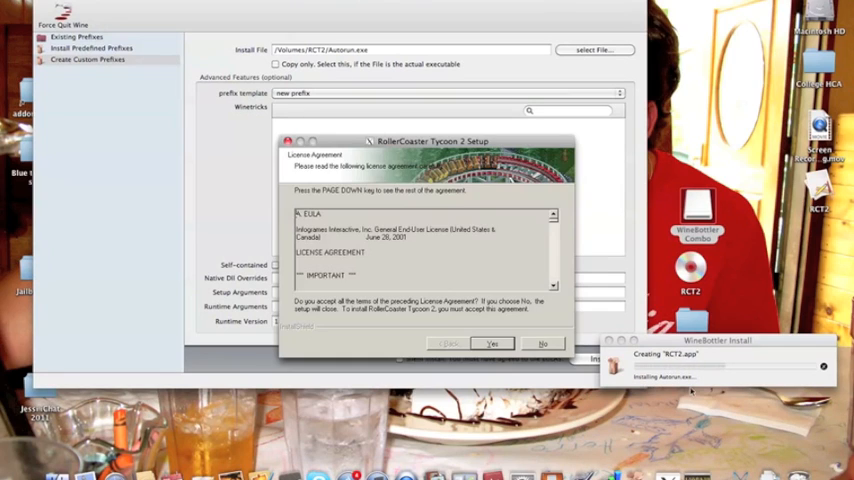
Accept the RollerCoaster Tycoon 2 license agreement and confirm
left_click(492, 344)
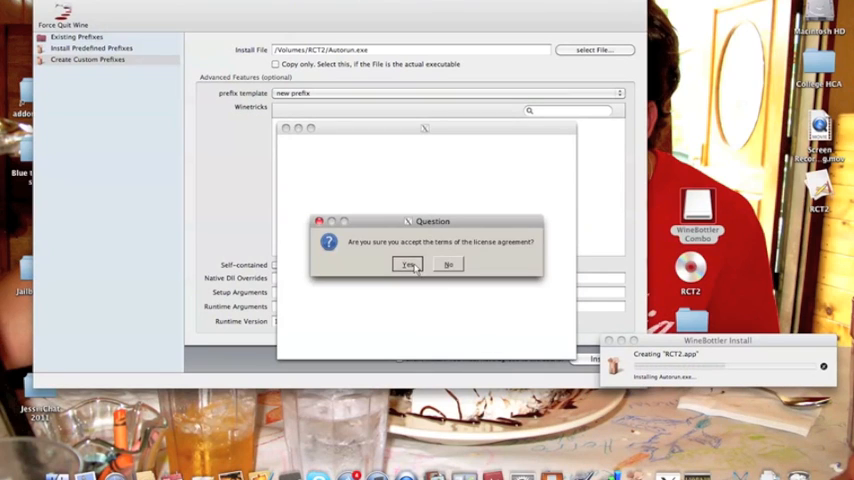
left_click(408, 264)
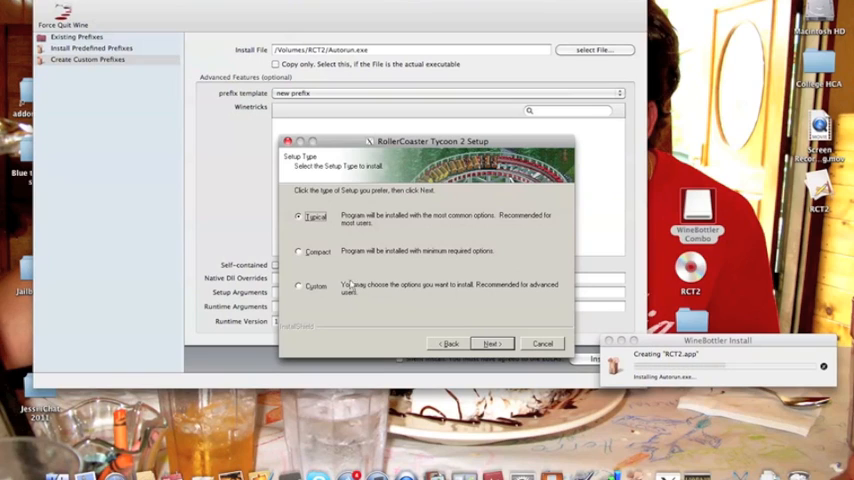
Try Typical, Compact and Custom setup types, continue with Custom, then quit the setup unfinished
left_click(300, 286)
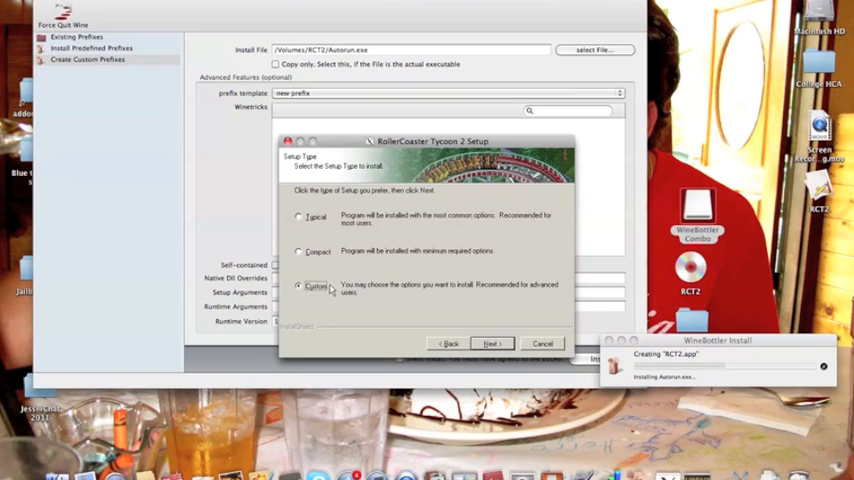
left_click(300, 216)
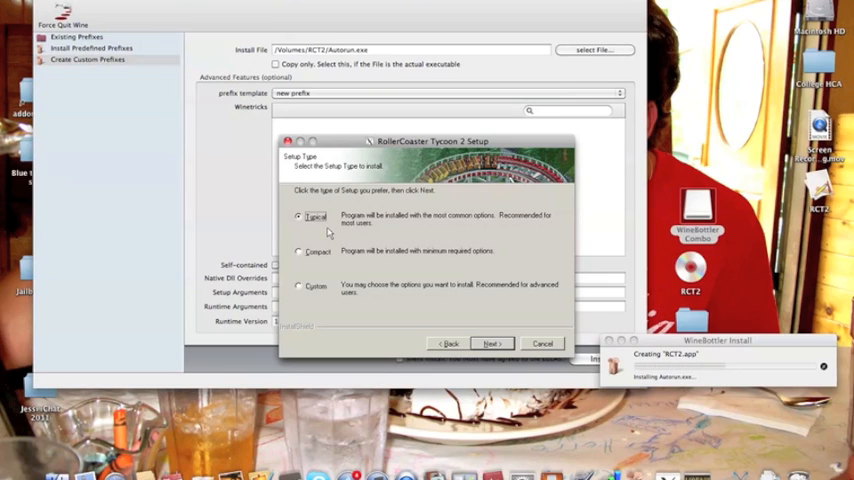
left_click(300, 252)
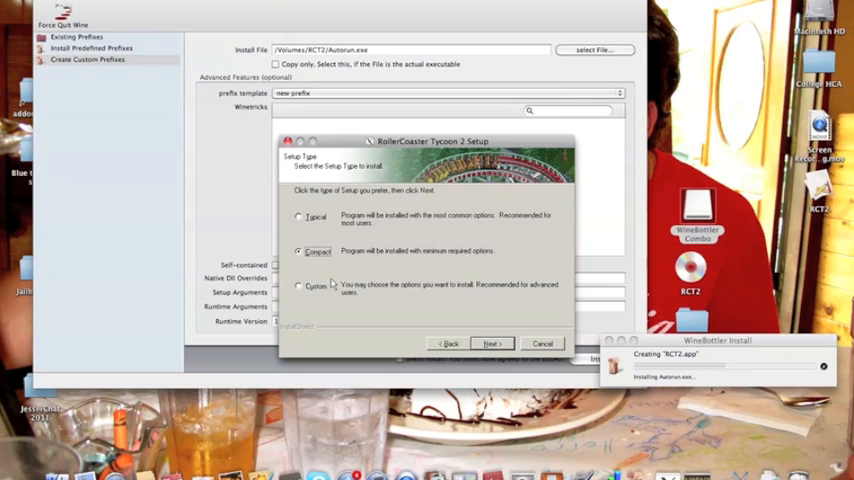
left_click(300, 284)
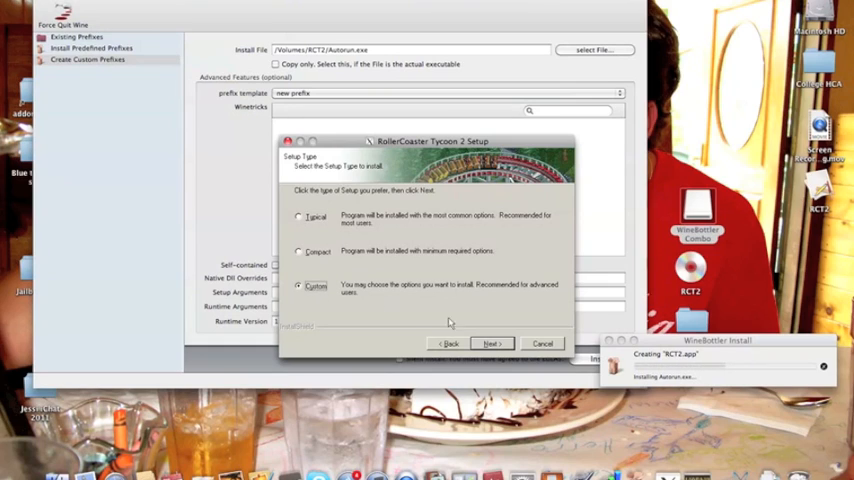
left_click(492, 344)
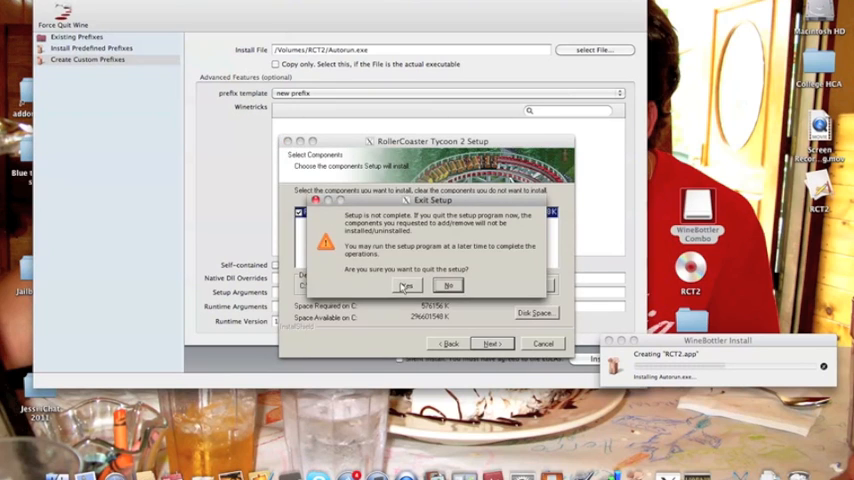
left_click(406, 284)
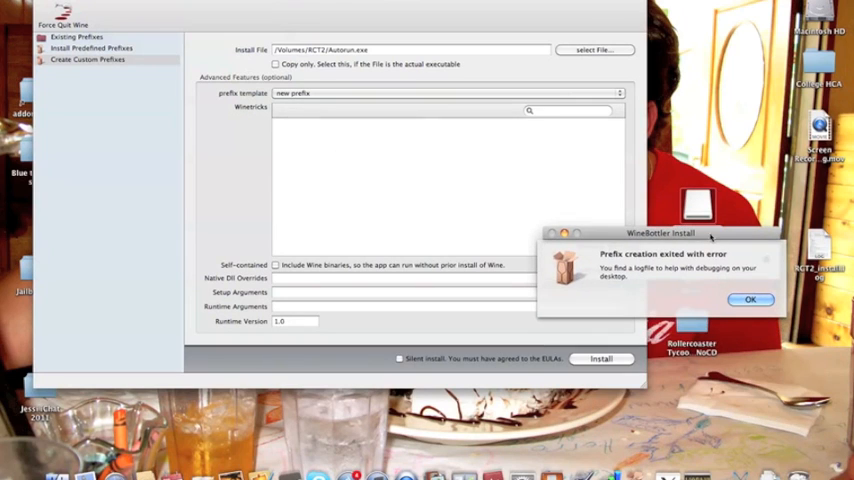
Dismiss WineBottler's 'Prefix creation exited with error' alert
left_click(752, 300)
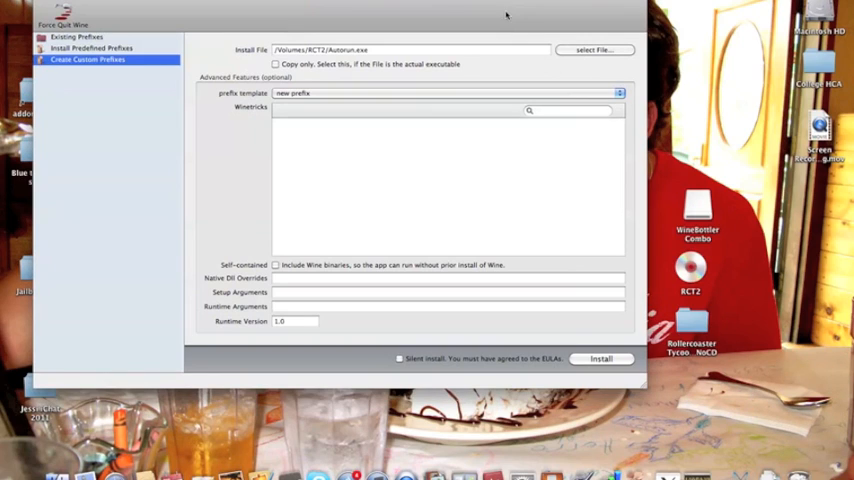
mouse_move(542, 178)
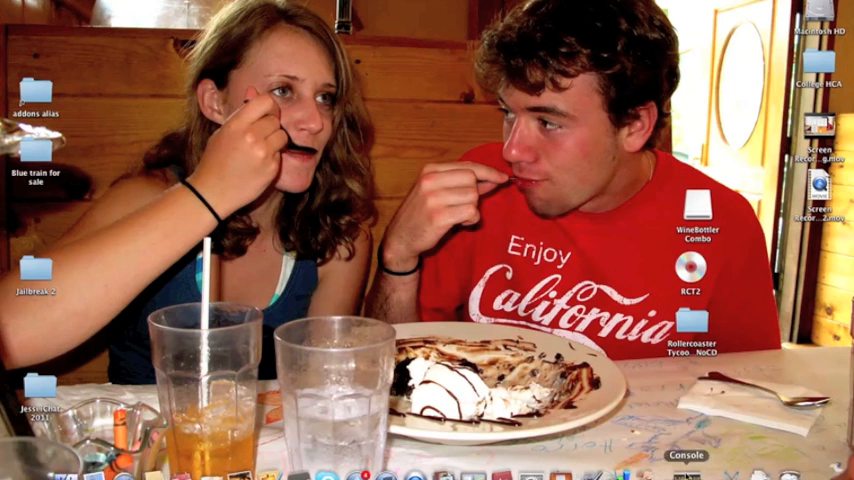
mouse_move(644, 252)
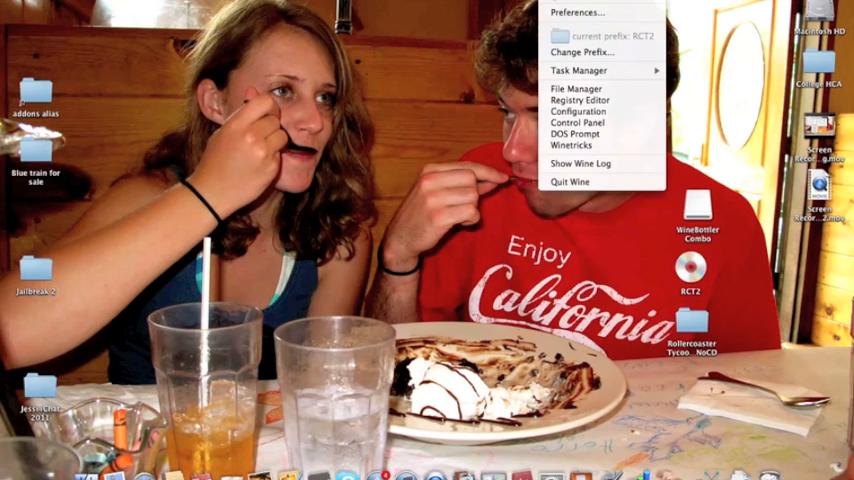
Switch Wine's active prefix to the RCT2 working copy via Change Prefix
left_click(580, 52)
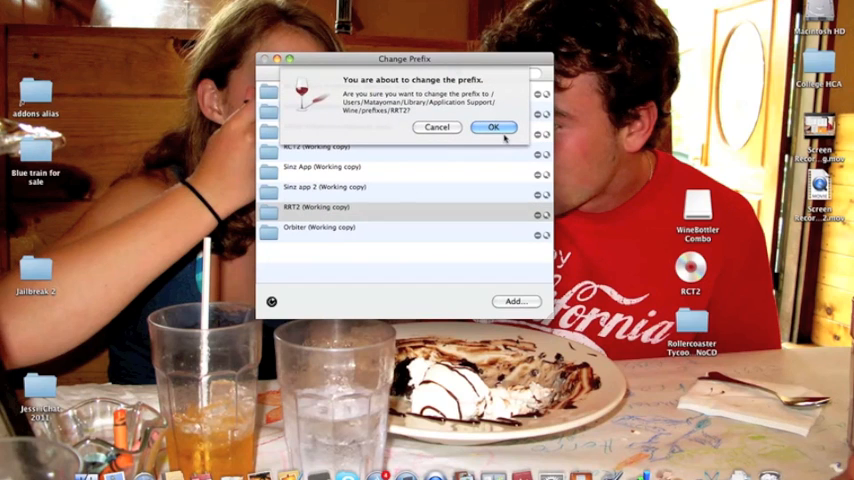
left_click(492, 128)
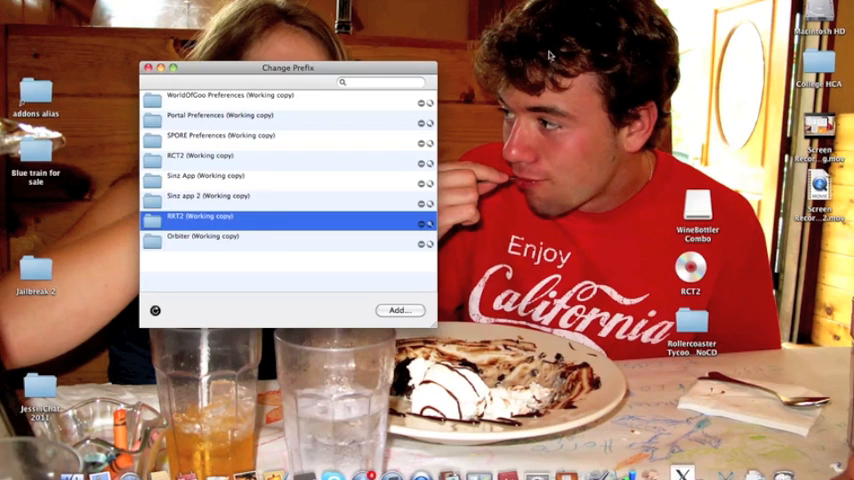
mouse_move(62, 88)
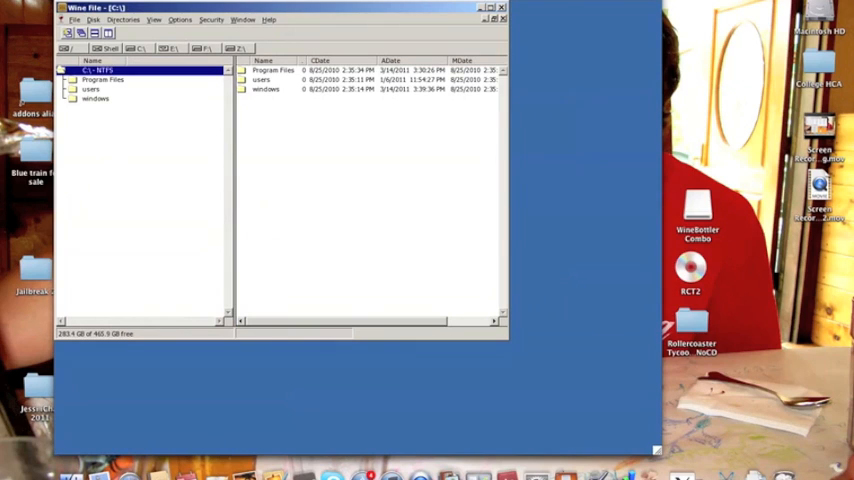
Run RT3_PLAT.EXE from Program Files\Railroad Tycoon 3 - Platinum and dismiss its missing-CD error
double_click(104, 80)
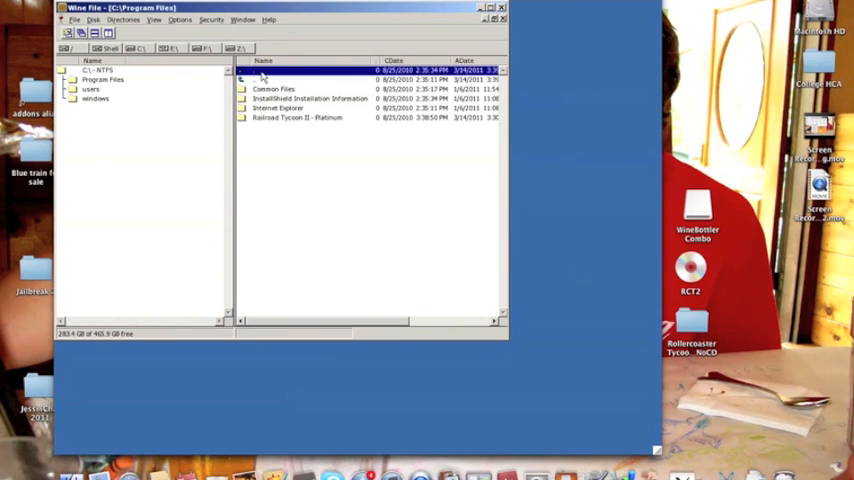
double_click(296, 116)
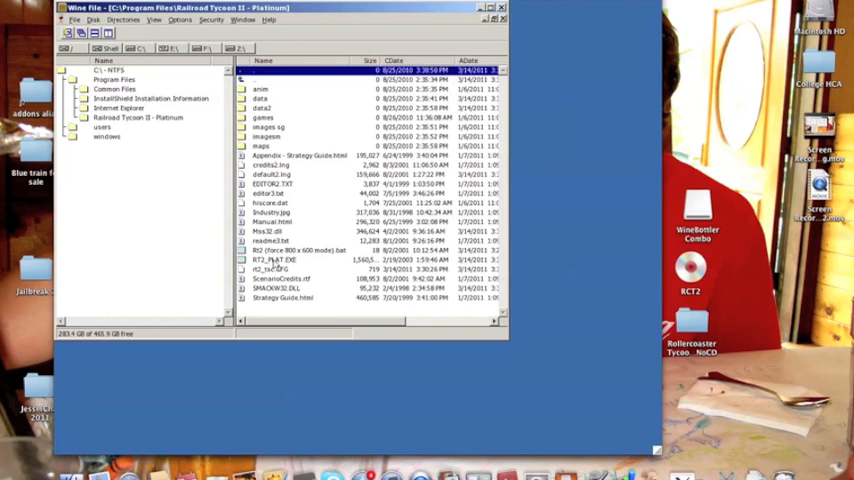
left_click(280, 260)
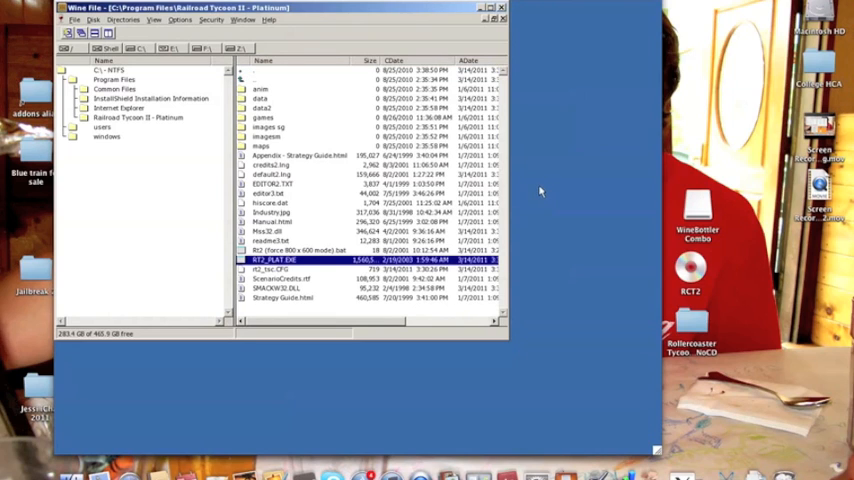
double_click(272, 260)
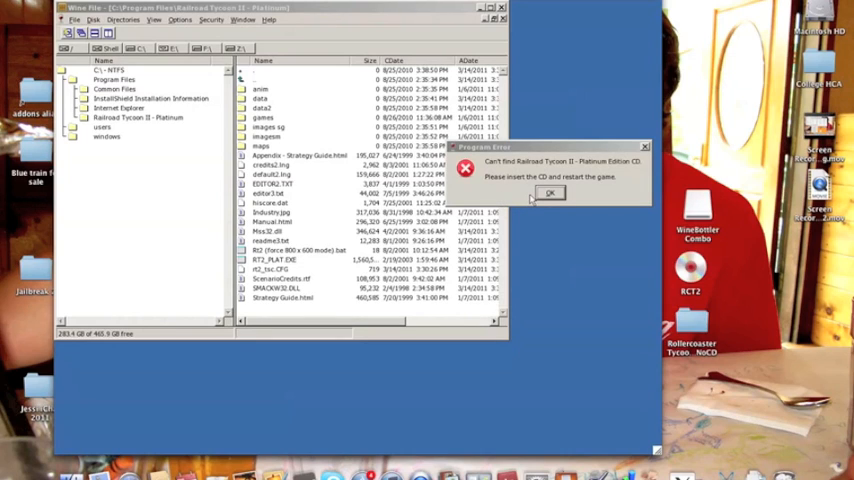
mouse_move(560, 196)
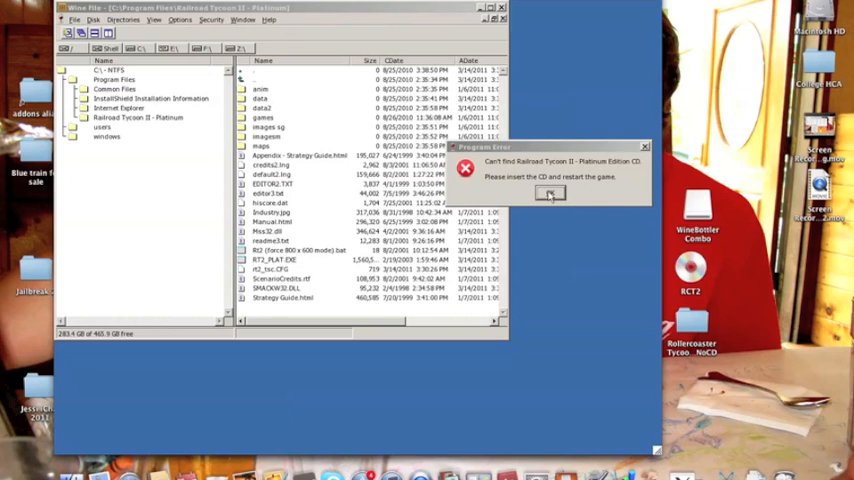
left_click(548, 192)
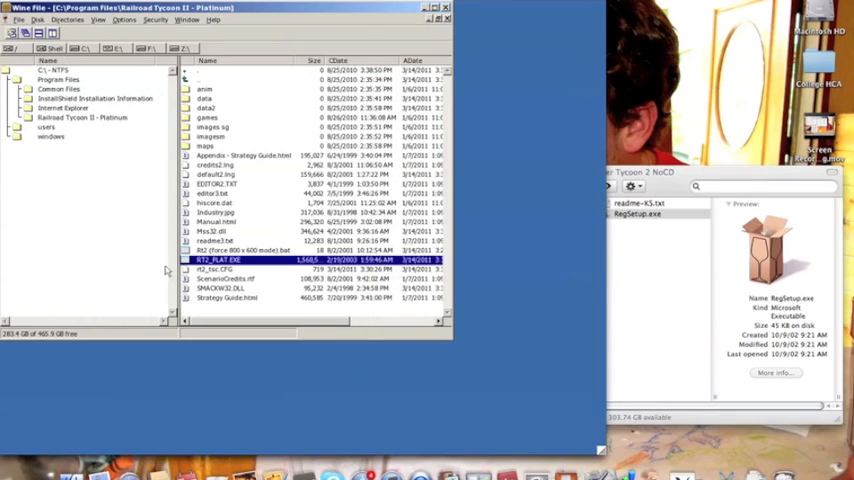
mouse_move(528, 256)
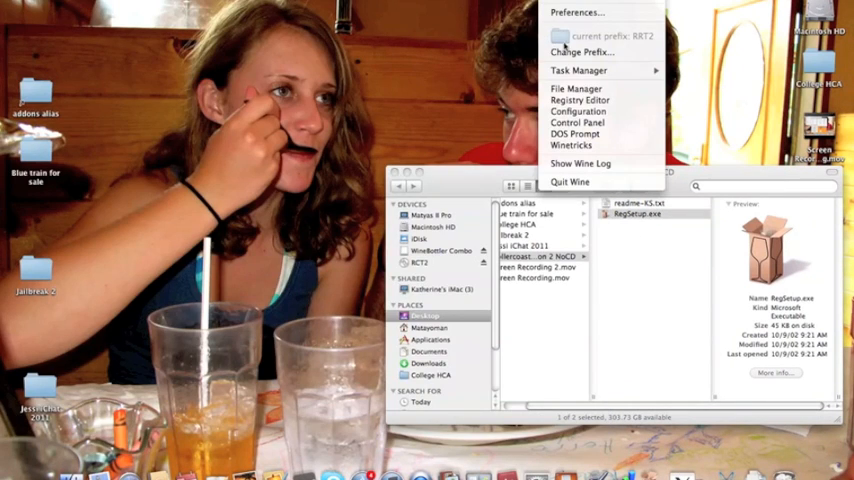
Make RCT2 the current Wine prefix and bring up its file manager
left_click(582, 52)
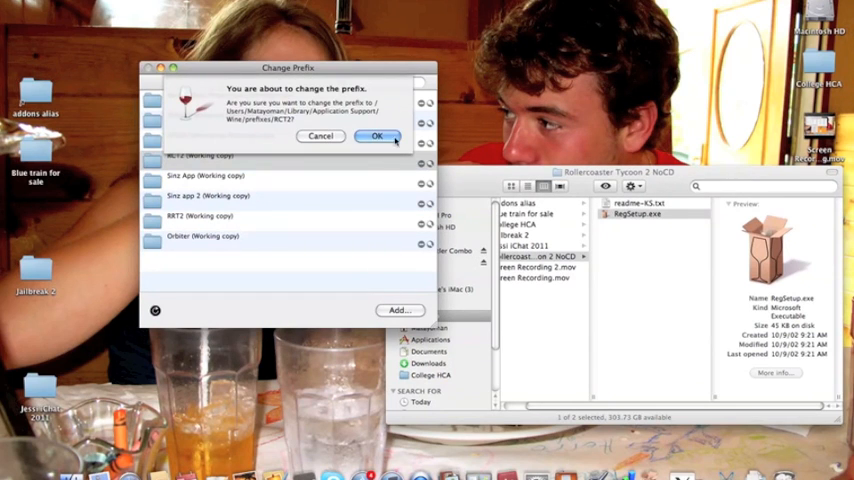
left_click(376, 136)
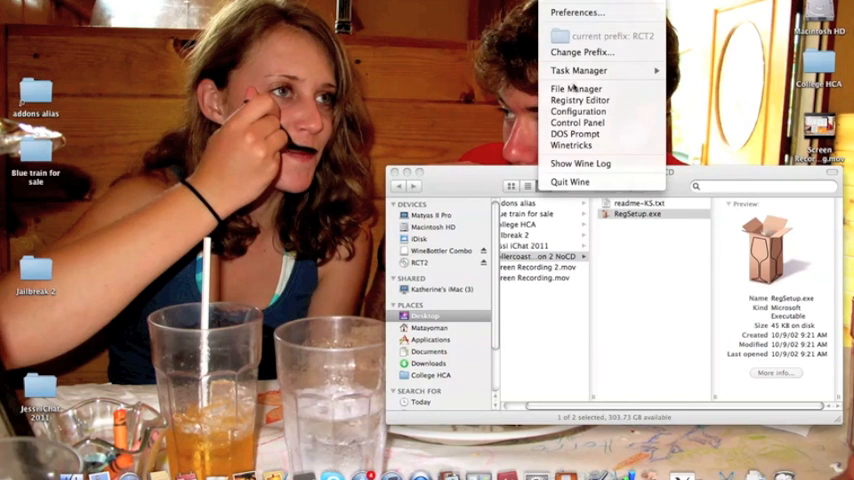
left_click(576, 88)
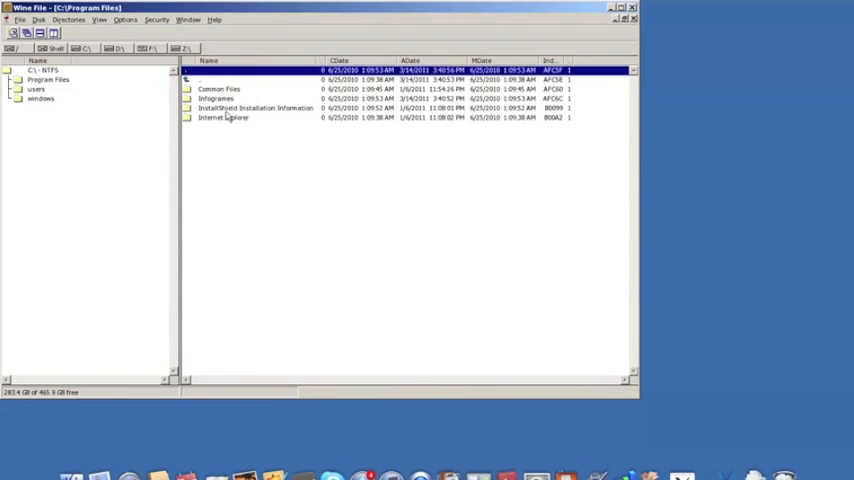
Browse into Program Files\Infogrames\RollerCoaster Tycoon 2, then close the Wine file manager
double_click(256, 108)
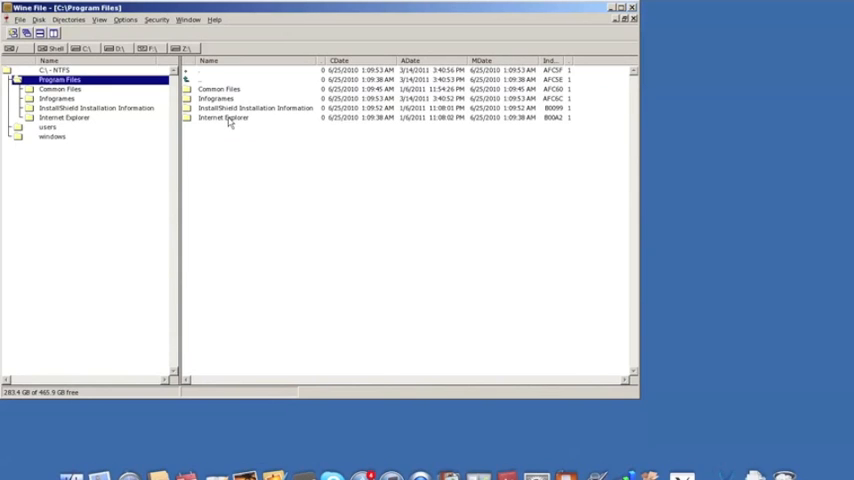
double_click(222, 116)
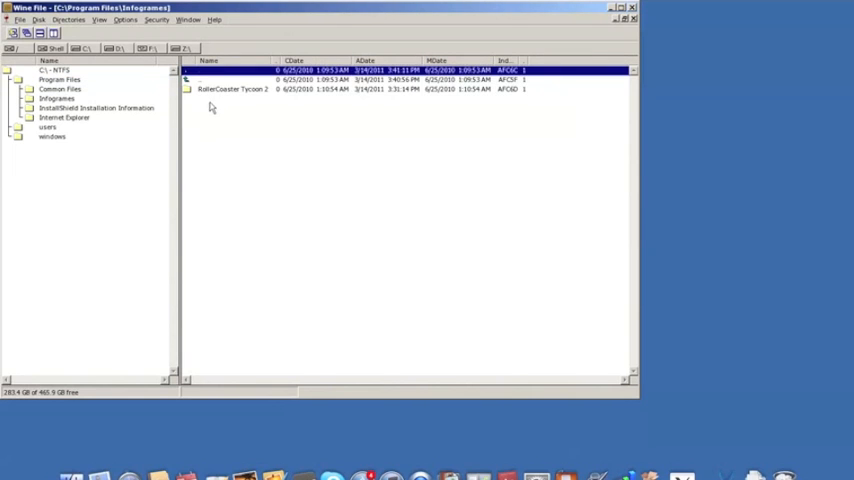
double_click(232, 88)
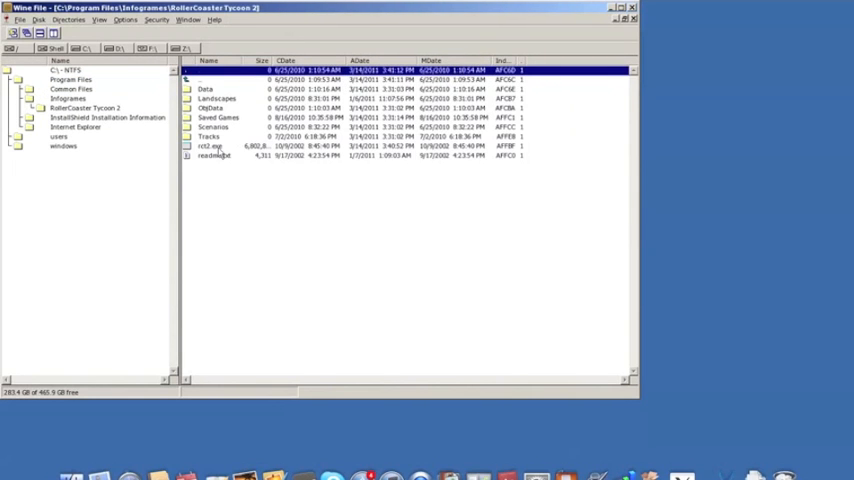
left_click(210, 146)
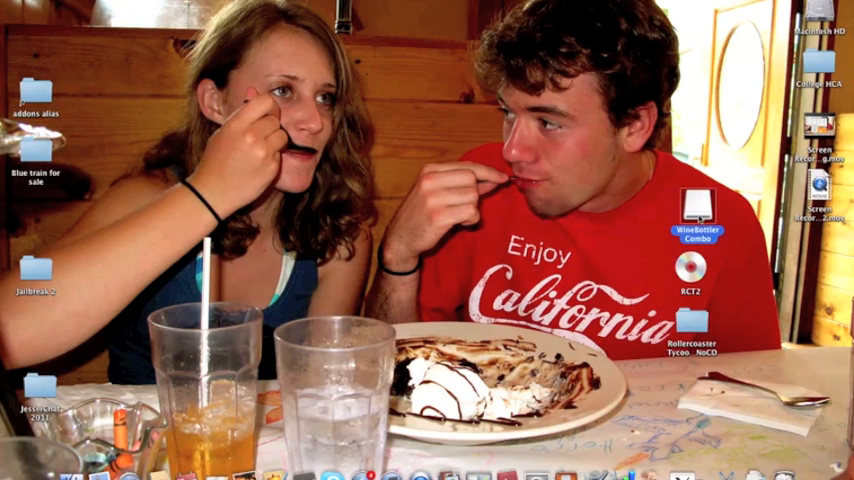
double_click(696, 208)
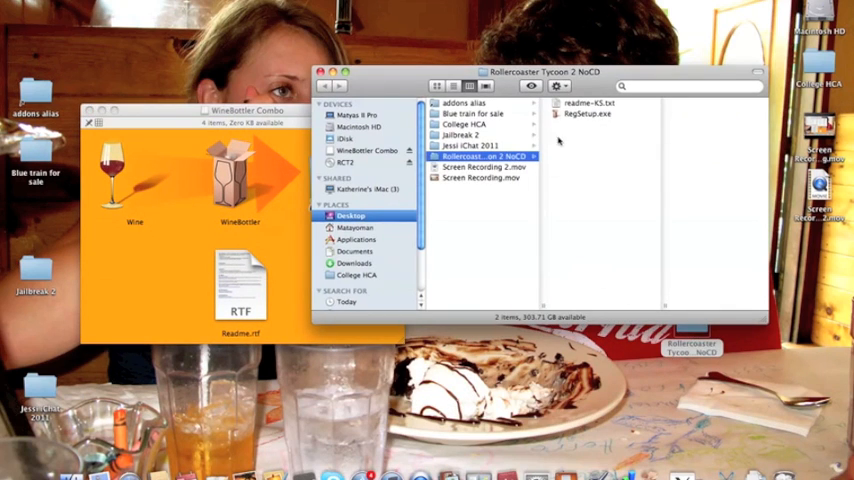
left_click(588, 112)
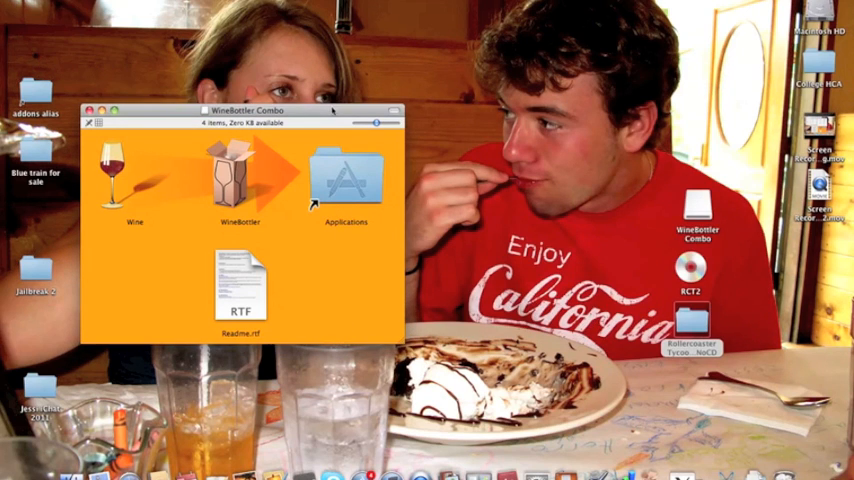
left_click(88, 110)
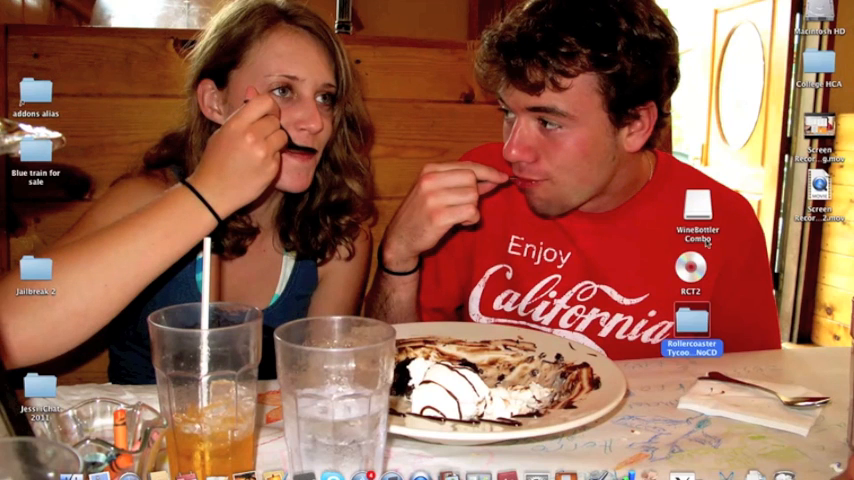
mouse_move(556, 240)
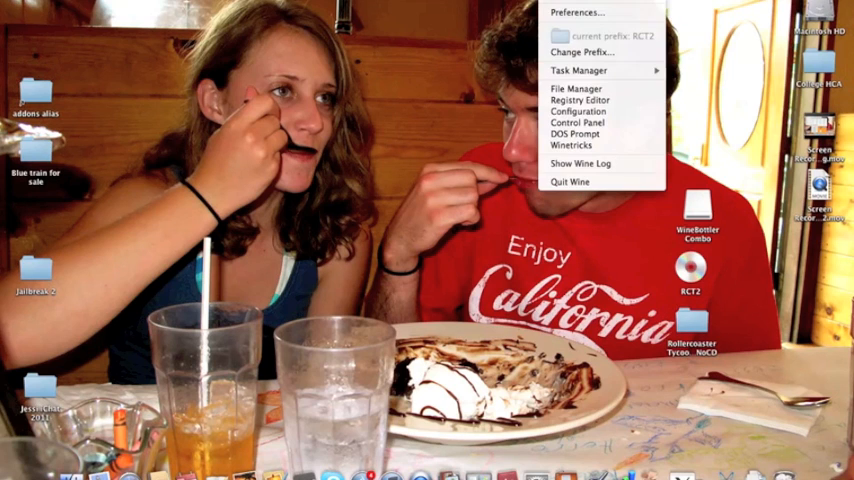
Choose the RCT2 (Working copy) prefix from Wine's Change Prefix chooser and confirm it
left_click(582, 52)
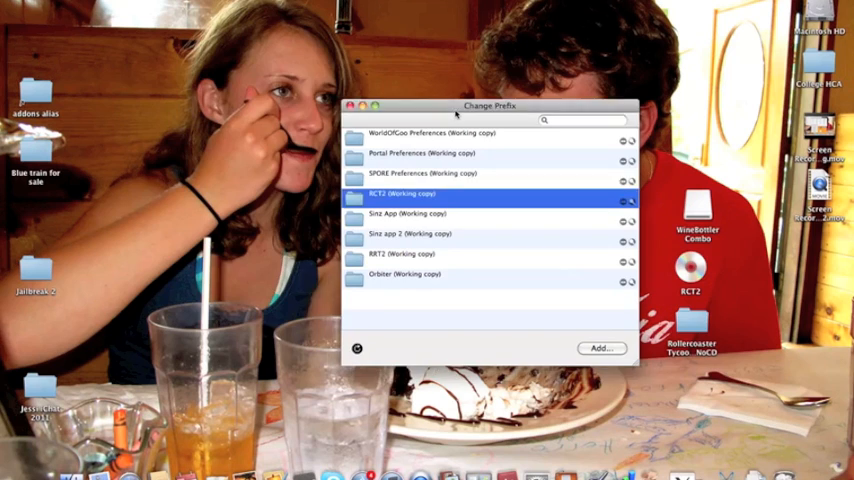
left_click_drag(490, 106, 304, 52)
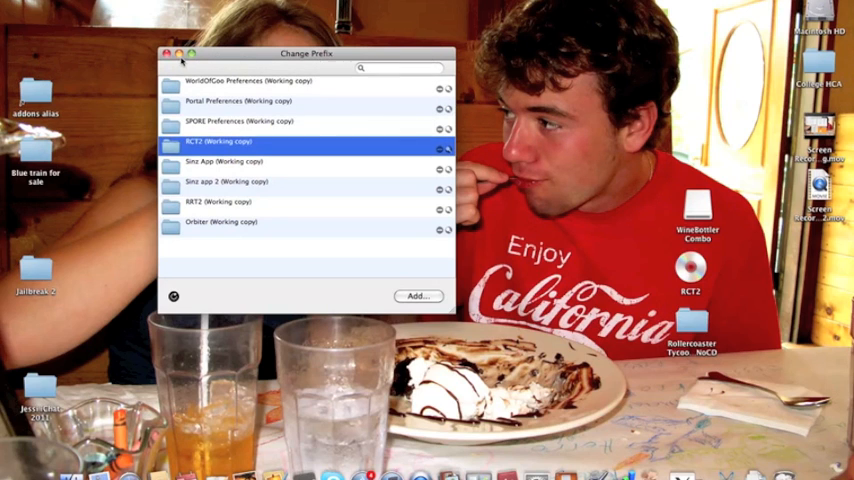
left_click(166, 52)
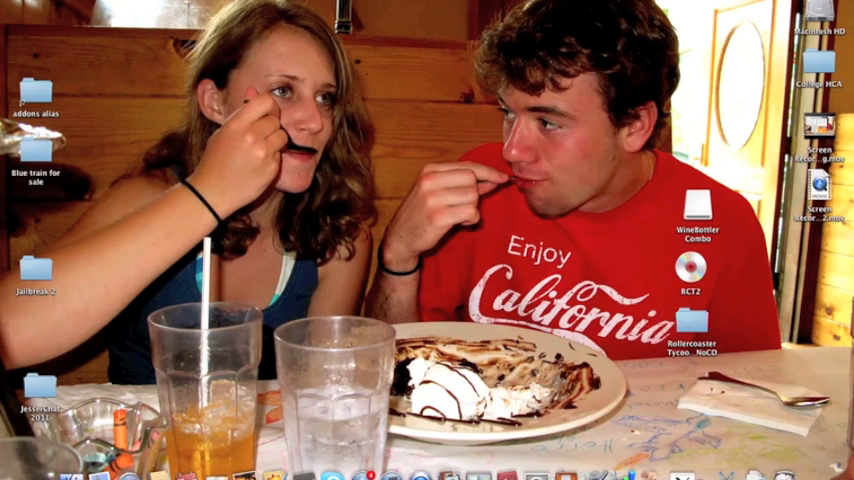
mouse_move(184, 152)
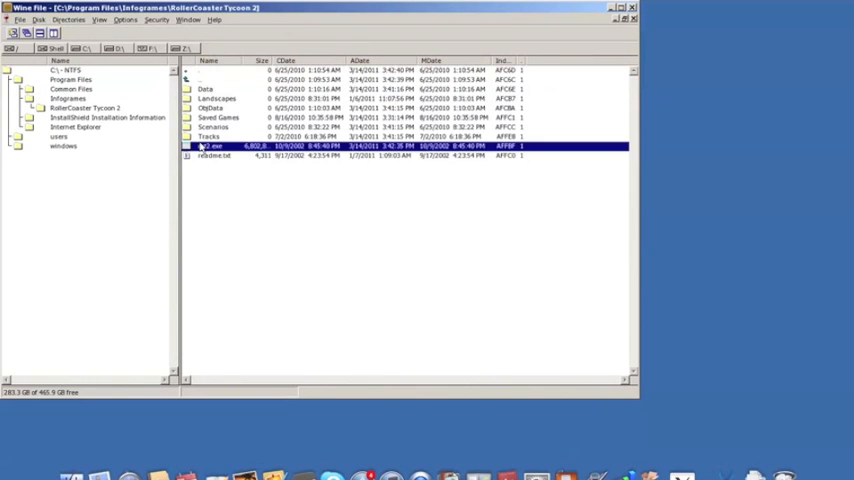
Launch rct2.exe from the RollerCoaster Tycoon 2 folder in the Wine file manager
double_click(210, 146)
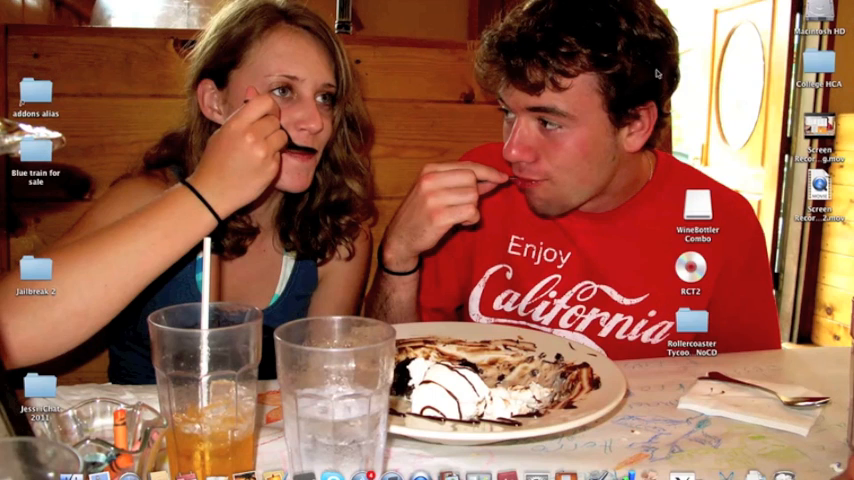
mouse_move(640, 70)
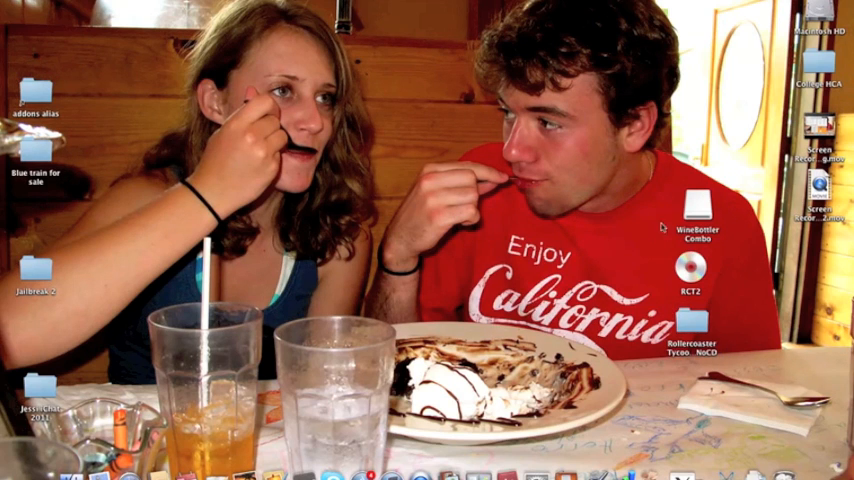
double_click(696, 208)
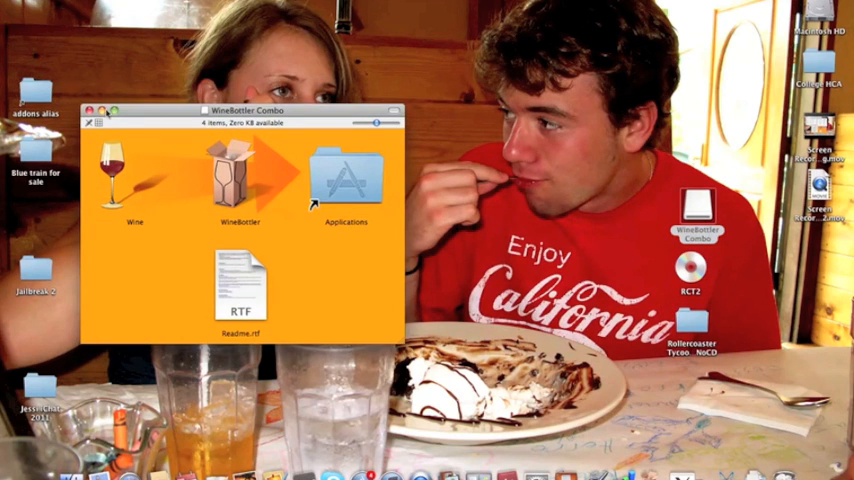
left_click(88, 110)
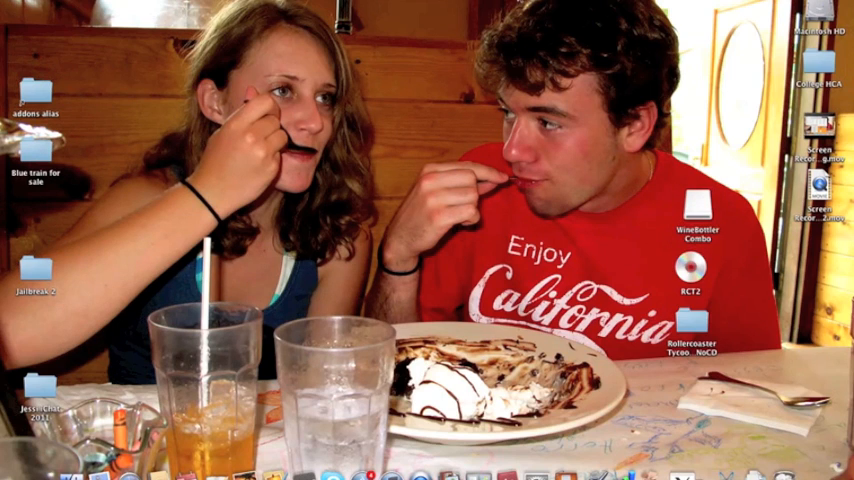
mouse_move(548, 14)
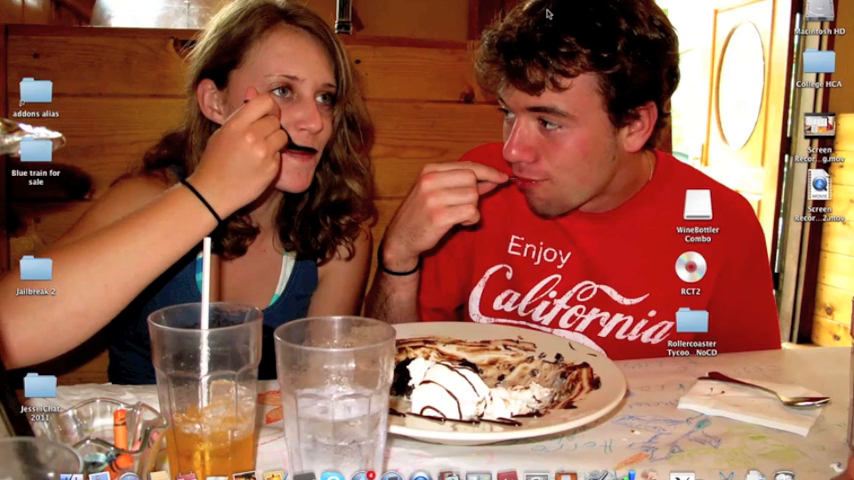
mouse_move(562, 466)
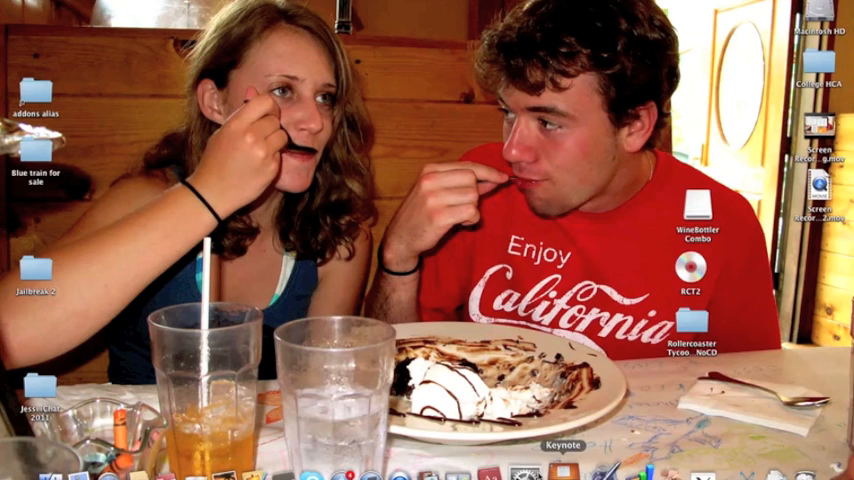
mouse_move(404, 132)
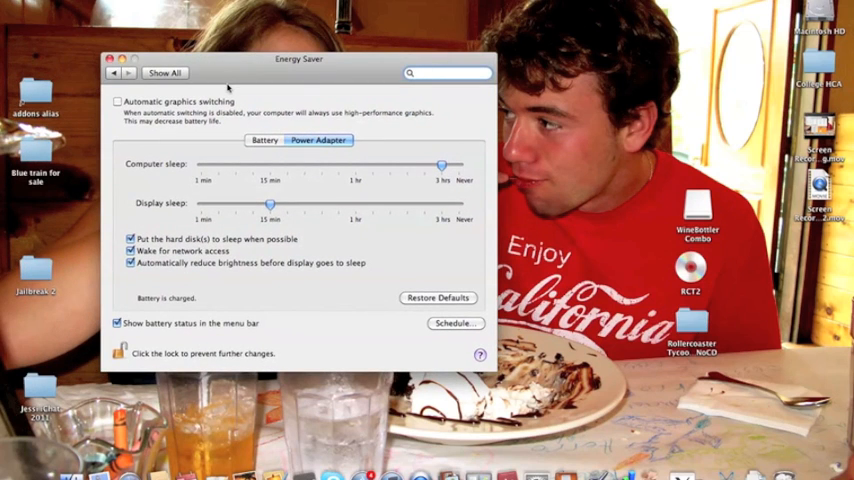
mouse_move(232, 78)
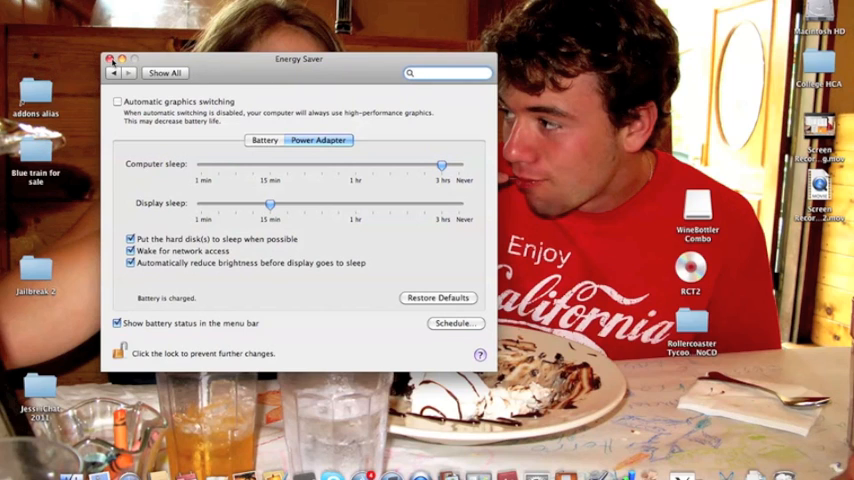
In Energy Saver, toggle Automatic graphics switching on then off, leaving it disabled, and close the window
left_click(448, 72)
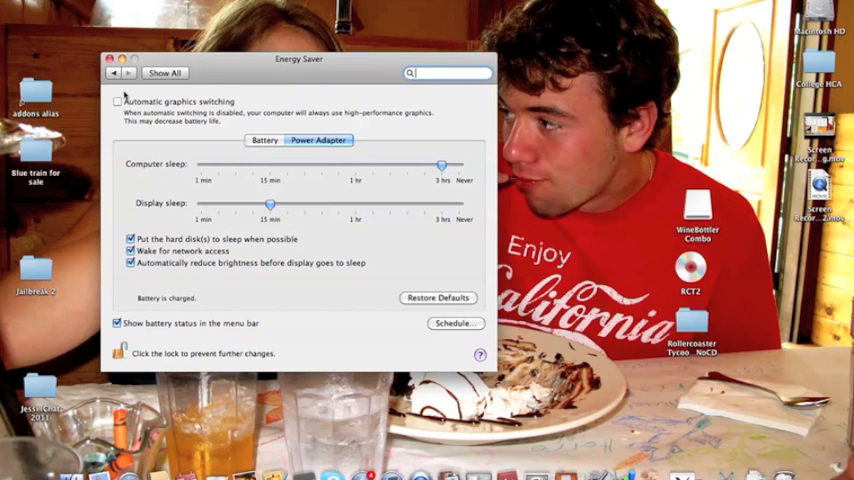
left_click(118, 100)
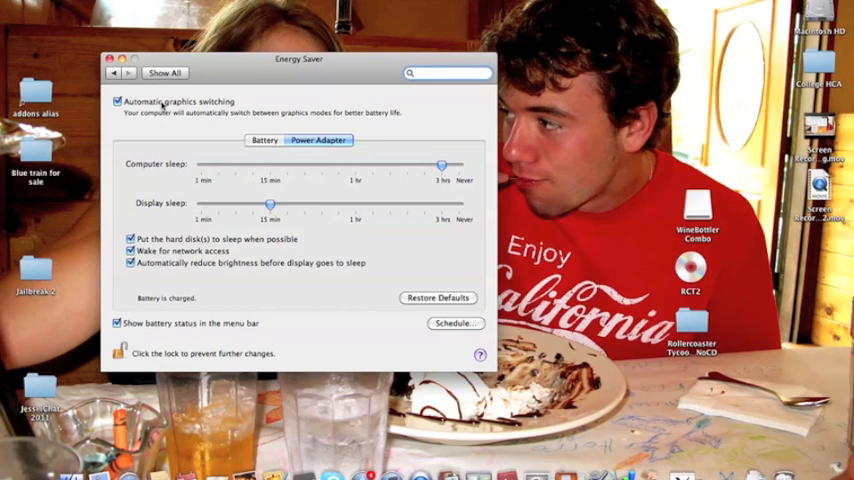
left_click(118, 100)
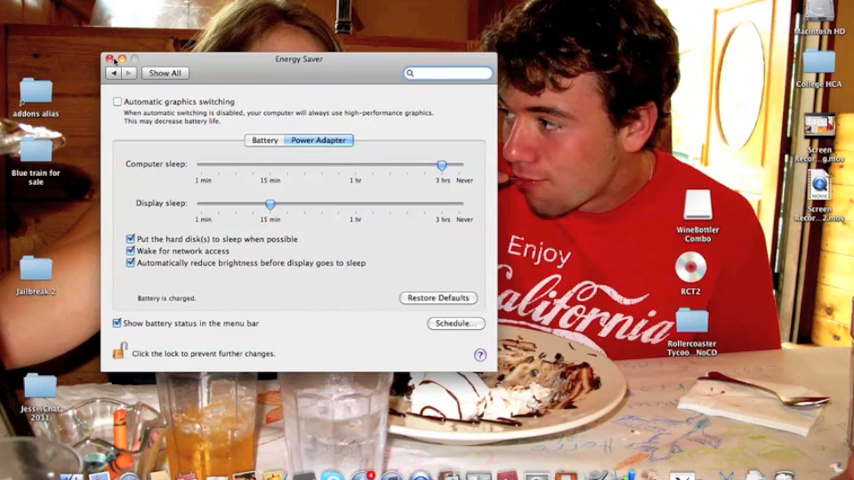
left_click(112, 58)
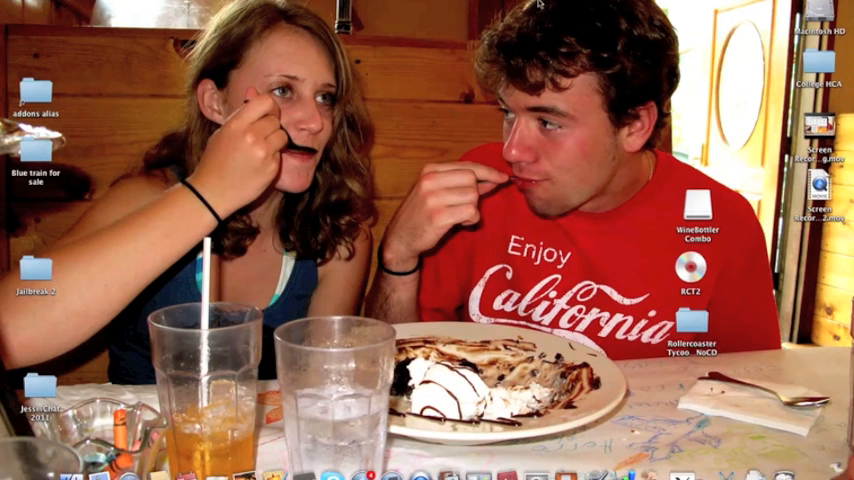